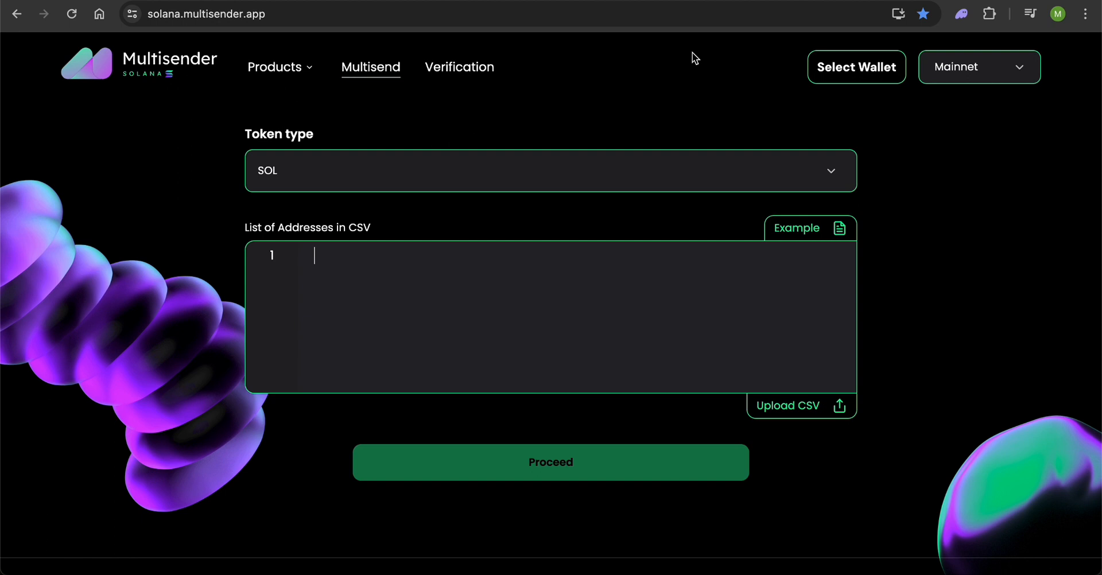
# Step: Switch the Multisender network from Mainnet to Devnet
pyautogui.click(207, 14)
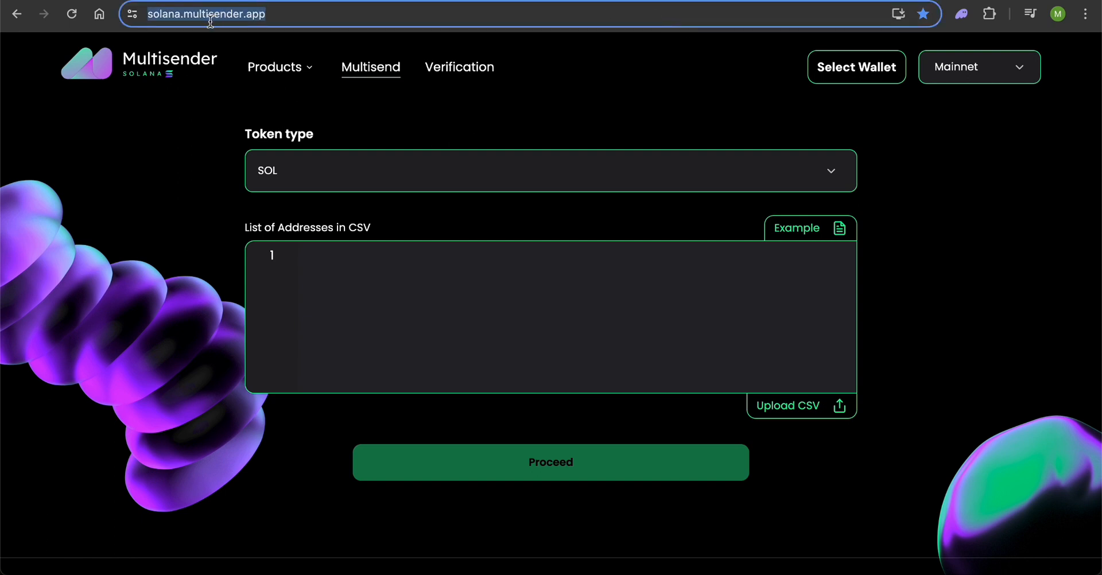
pyautogui.click(979, 66)
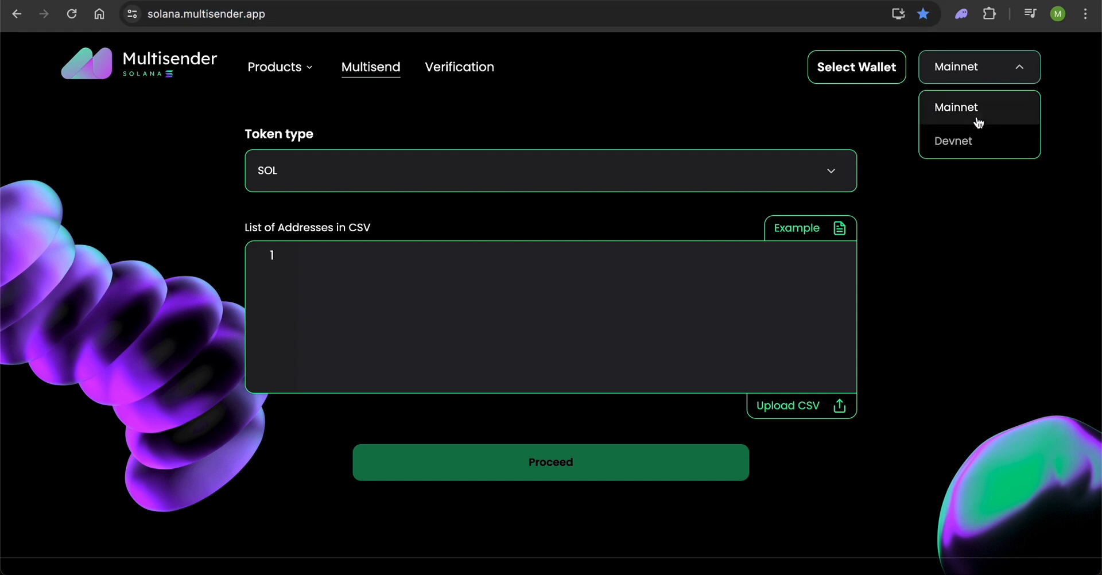
pyautogui.click(953, 142)
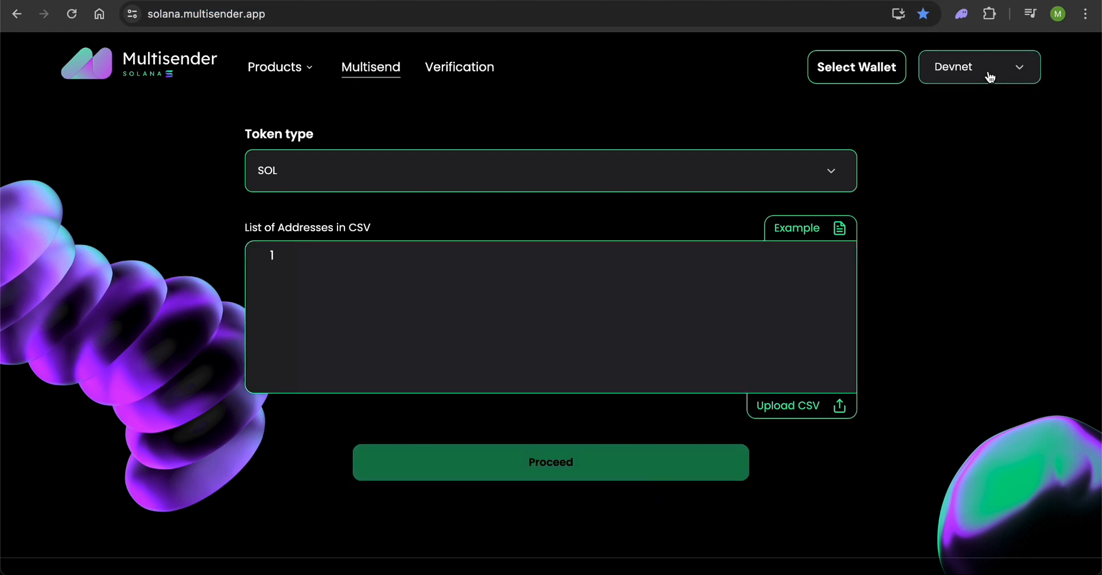
pyautogui.click(979, 66)
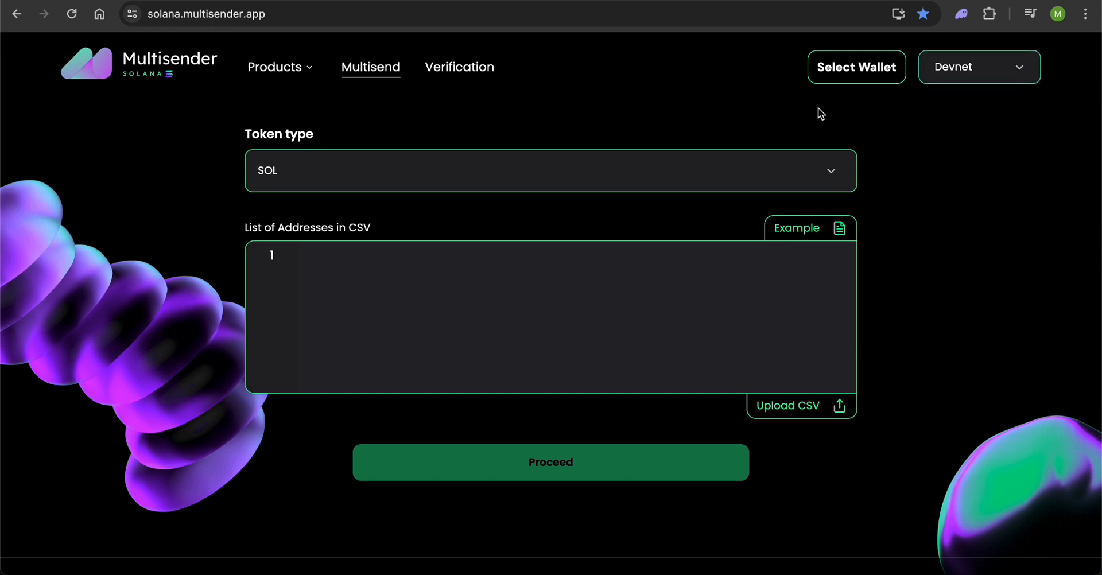
# Step: Connect the Phantom wallet through Select Wallet
pyautogui.click(856, 68)
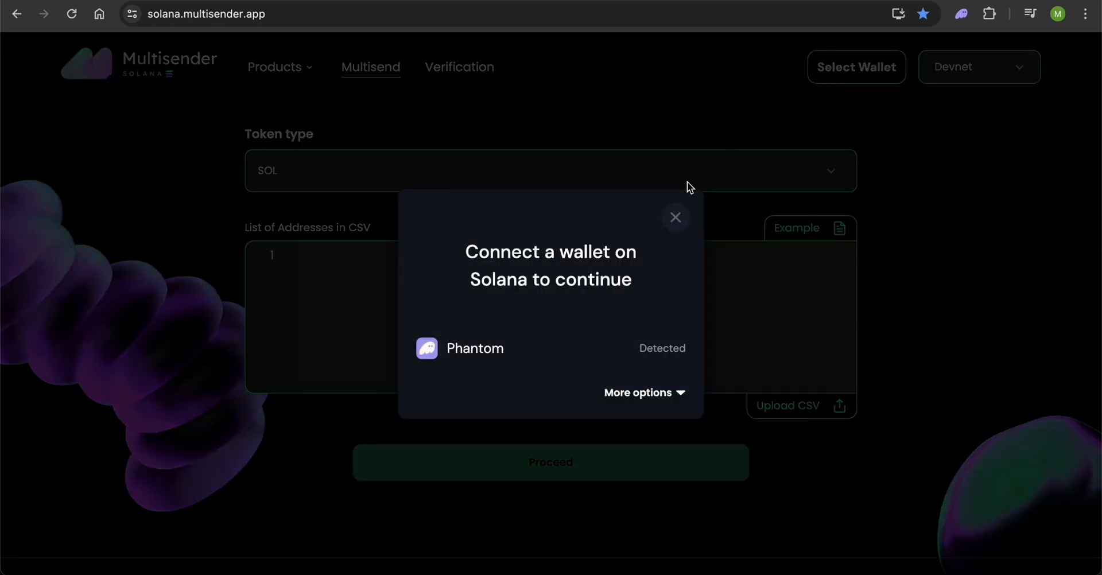
pyautogui.click(475, 348)
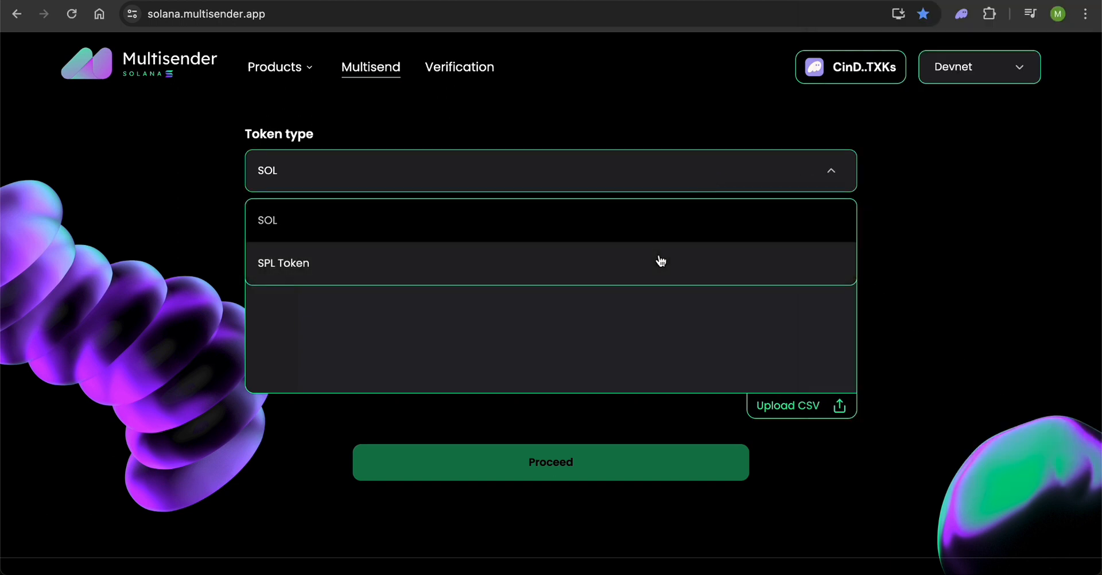
pyautogui.moveTo(657, 263)
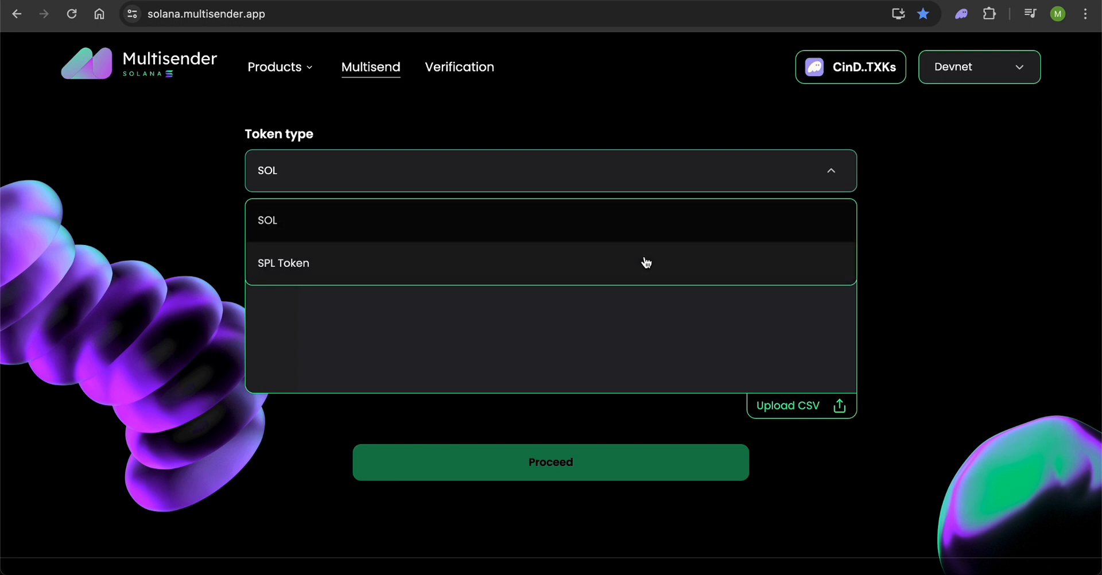
# Step: Choose SPL Token and fill the saved token address Gh9Z...tKJr
pyautogui.click(283, 263)
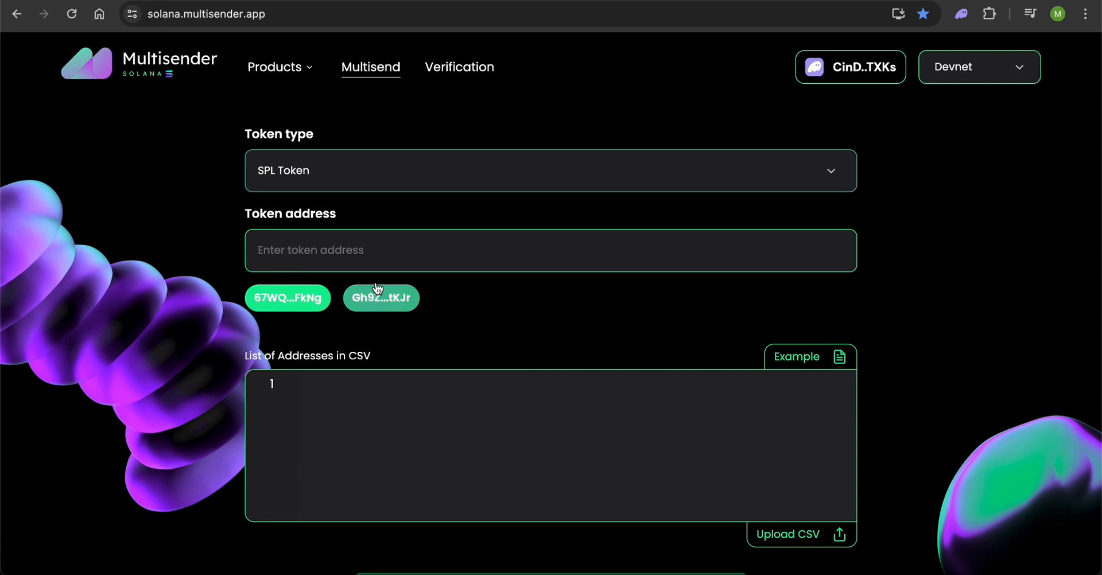
pyautogui.click(381, 298)
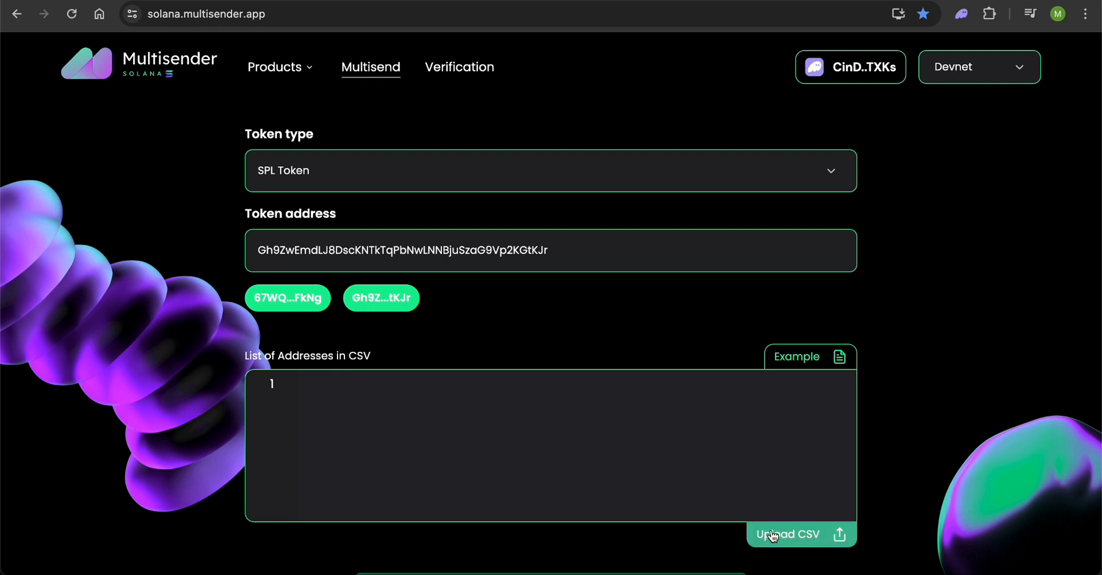
pyautogui.click(810, 357)
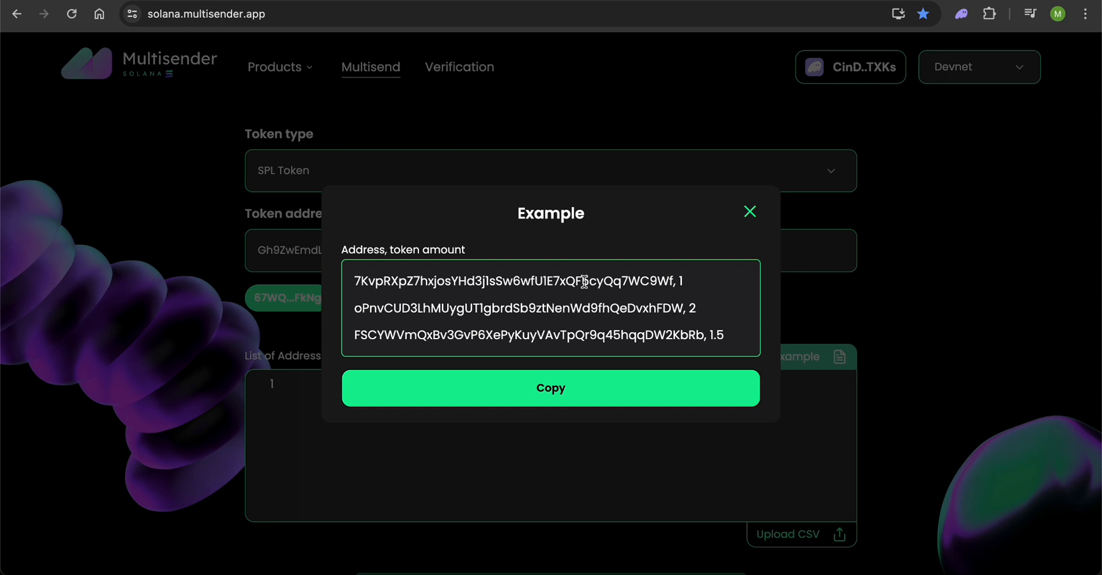
pyautogui.moveTo(648, 281)
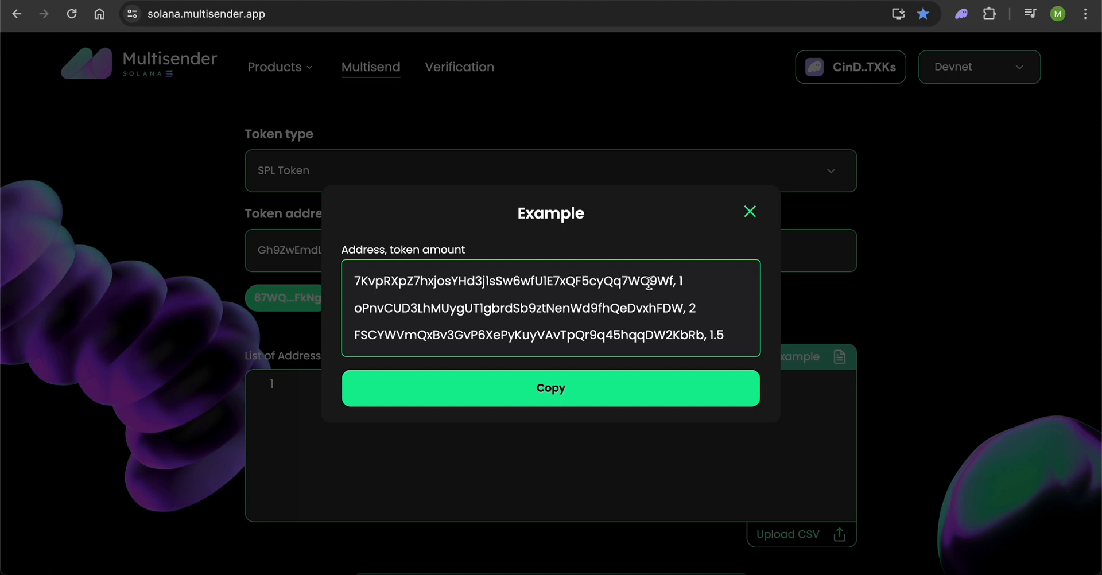
pyautogui.moveTo(740, 248)
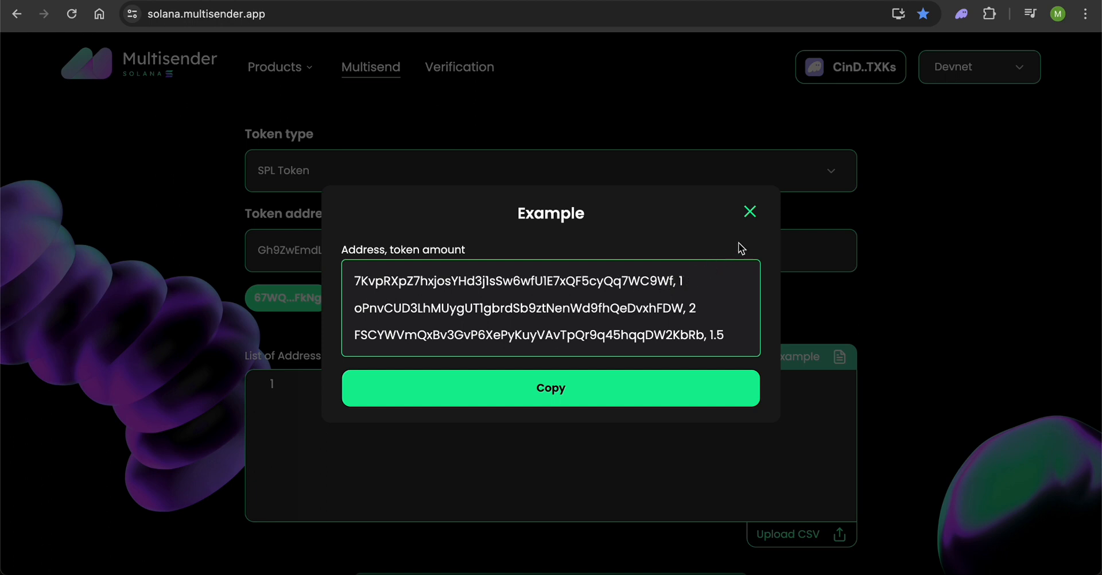
pyautogui.click(801, 534)
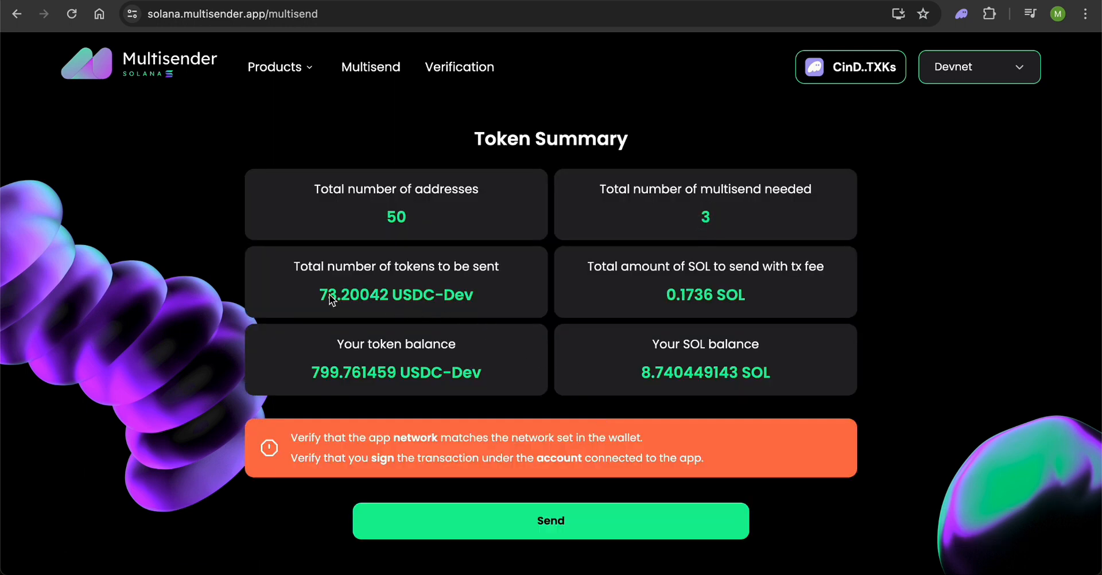
pyautogui.moveTo(305, 297)
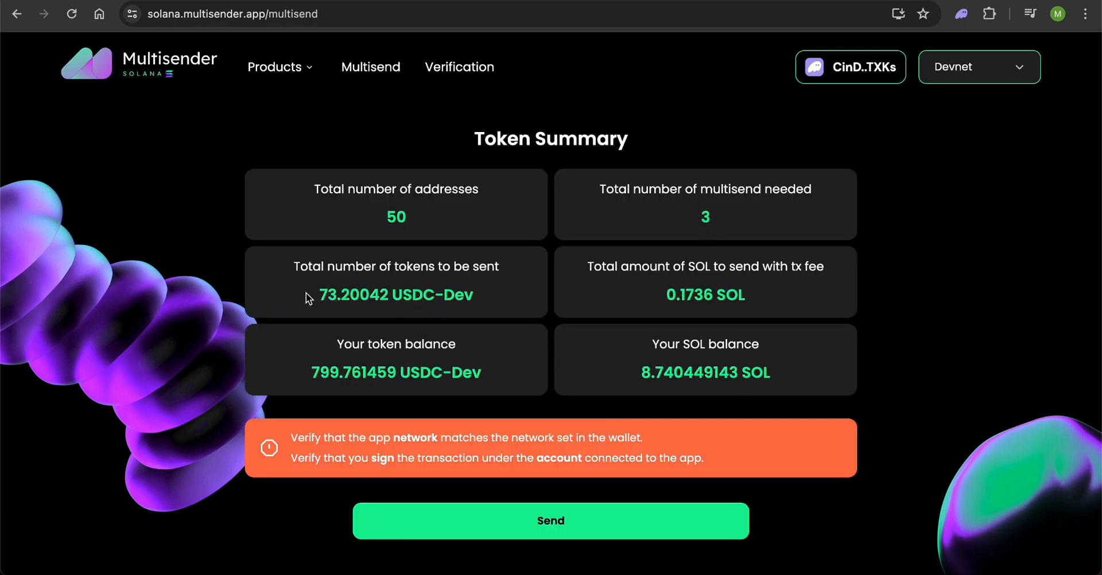
pyautogui.moveTo(417, 299)
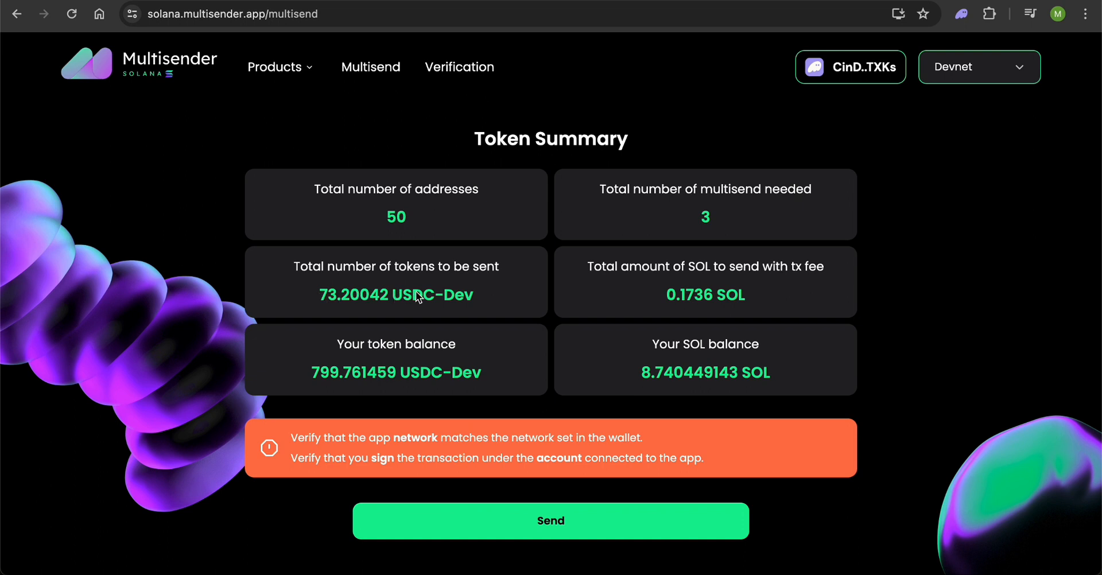
pyautogui.moveTo(726, 233)
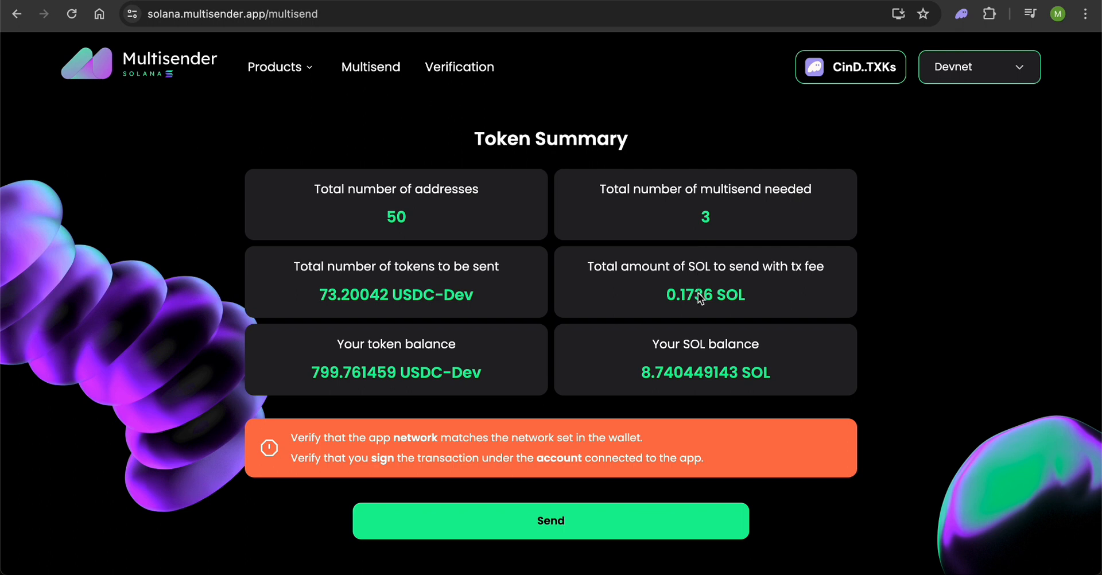
pyautogui.moveTo(742, 307)
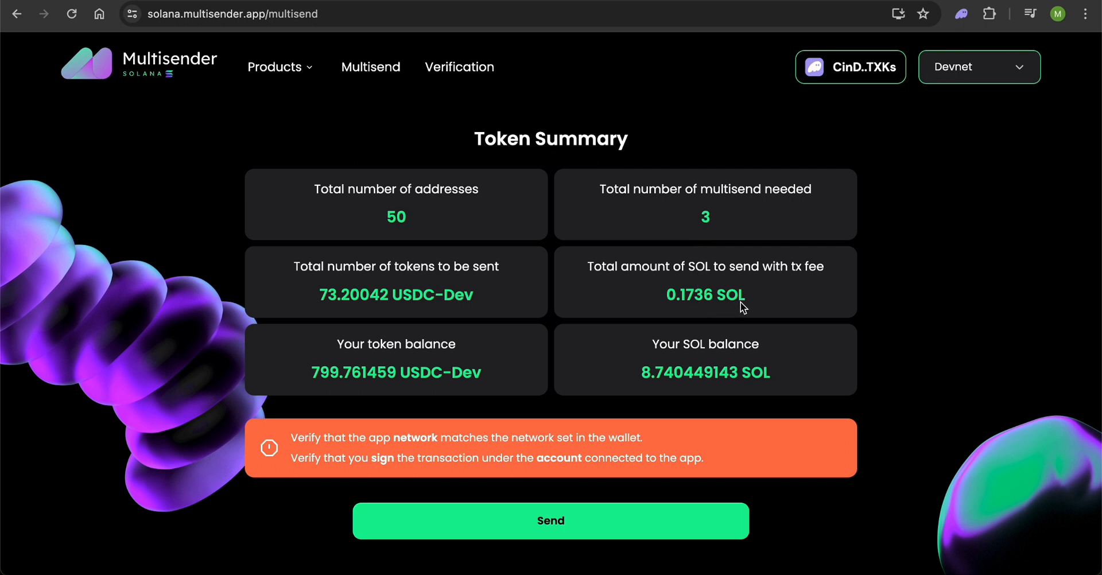
pyautogui.moveTo(574, 516)
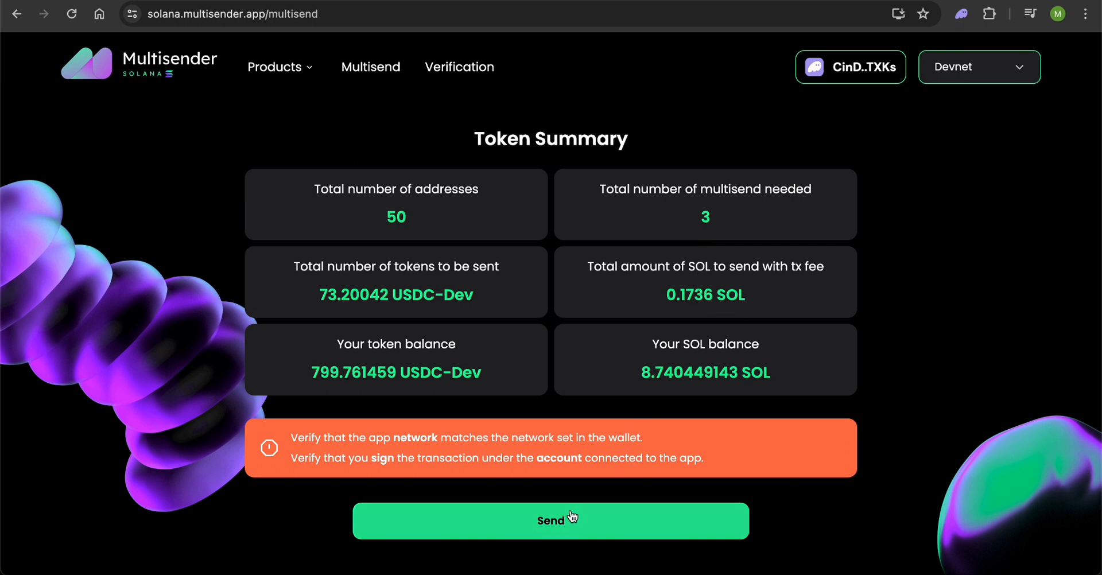
# Step: Send the tokens and approve the transaction in the Solflare popup
pyautogui.click(557, 520)
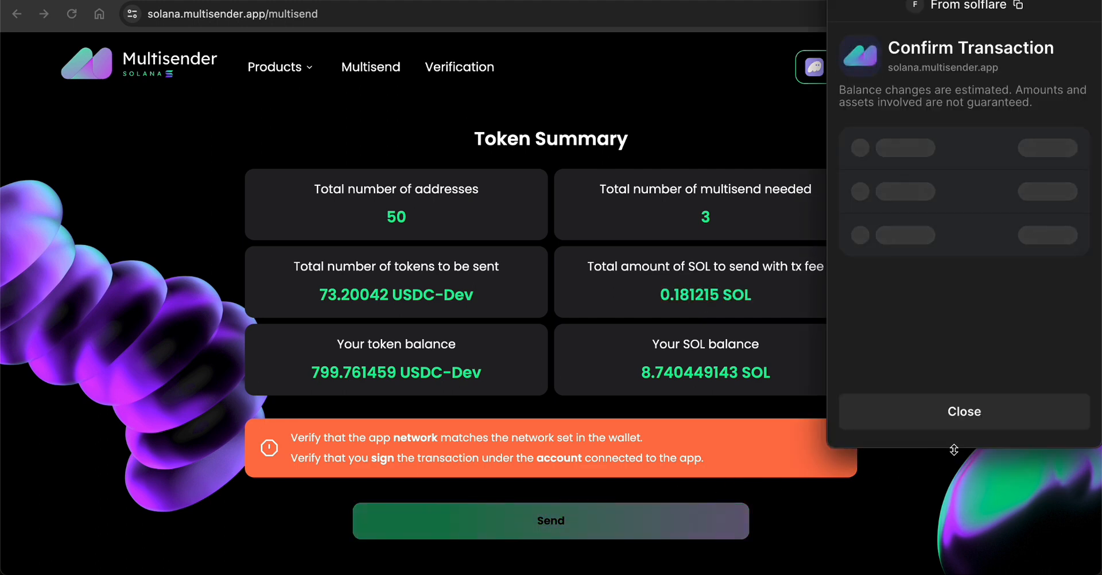
pyautogui.click(964, 411)
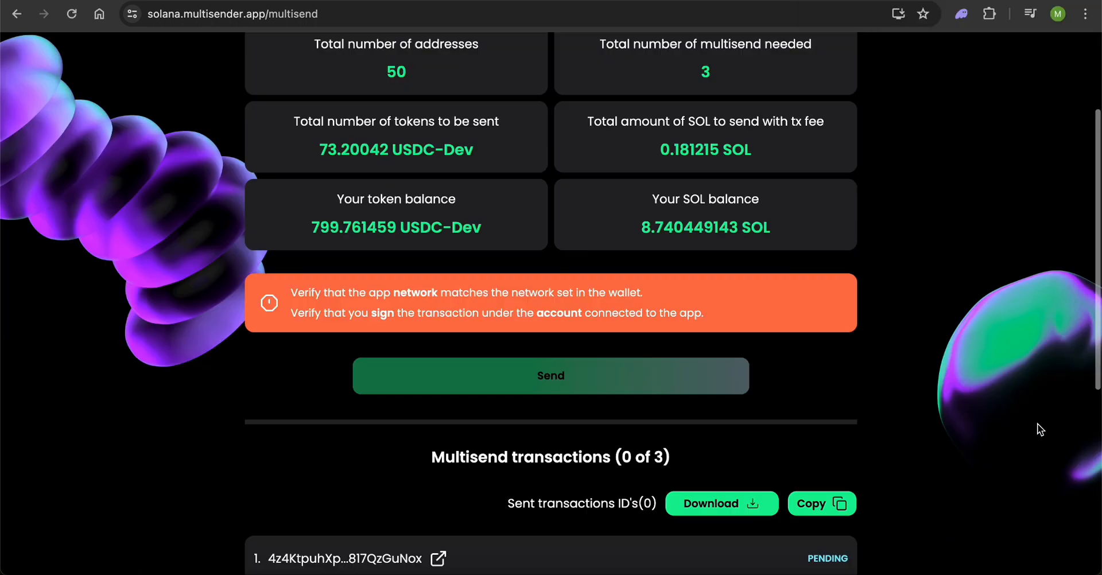
# Step: Scroll to the Multisend transactions list and watch all three reach SUCCESS
pyautogui.scroll(-3)
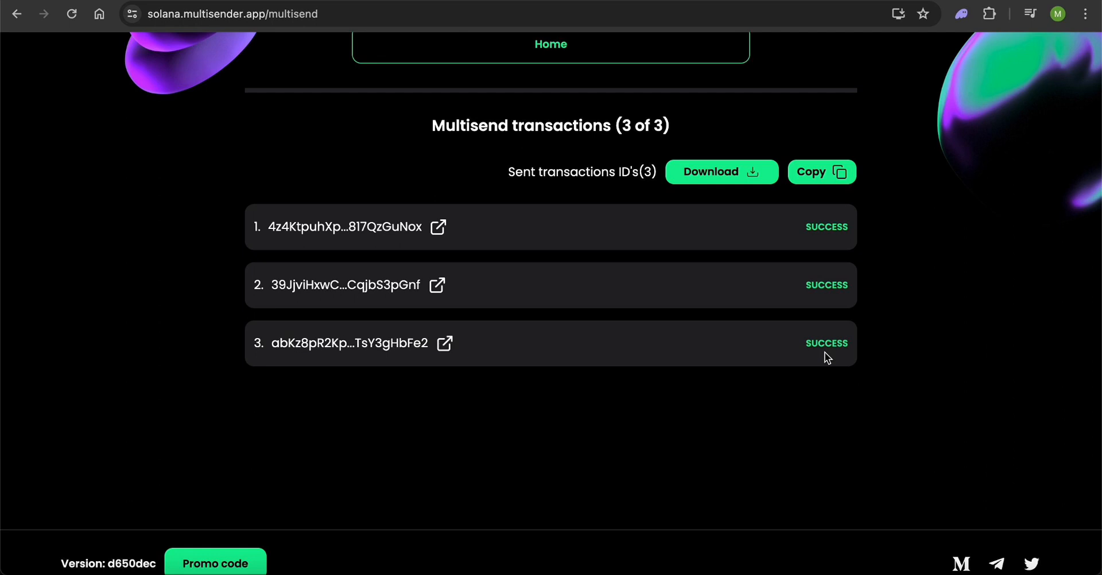
pyautogui.moveTo(951, 492)
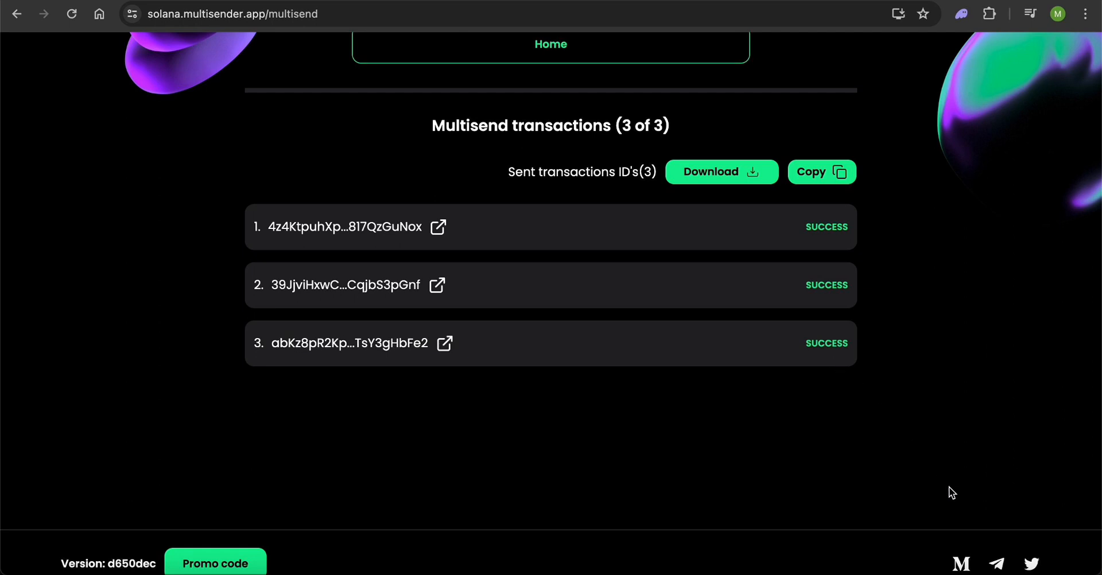
pyautogui.moveTo(1036, 565)
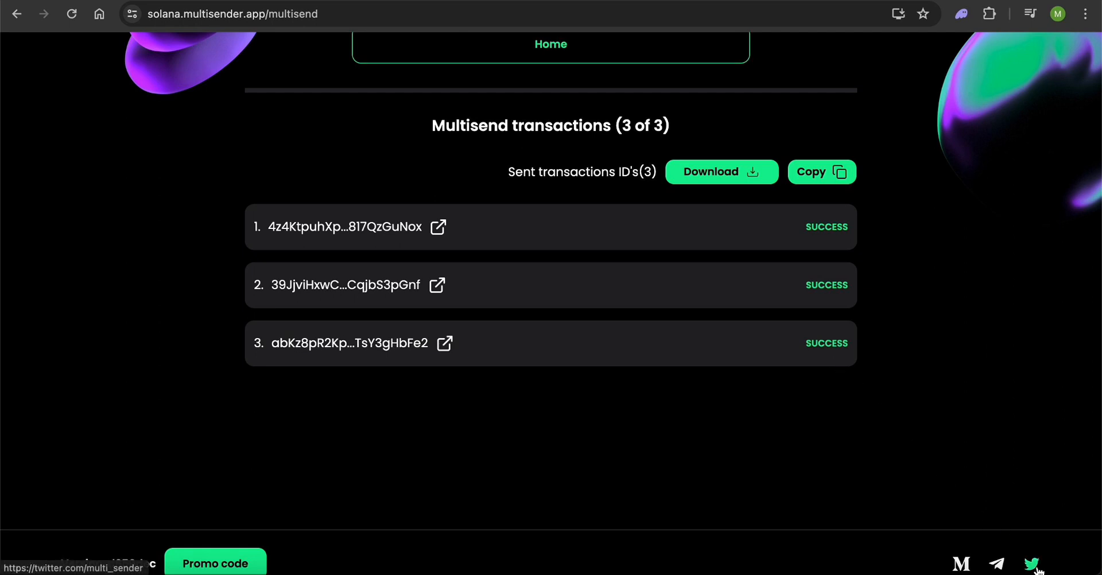